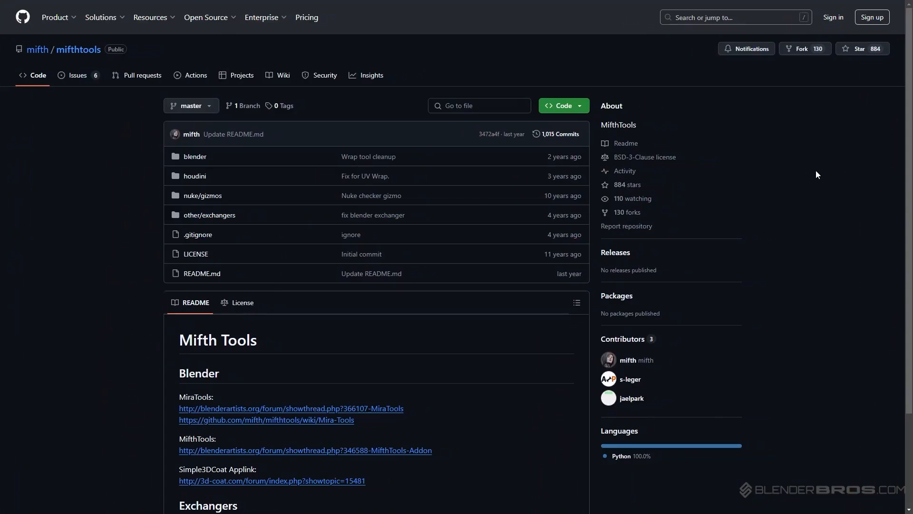
Download the mifthtools master branch as a ZIP from the Code menu.
left_click(560, 106)
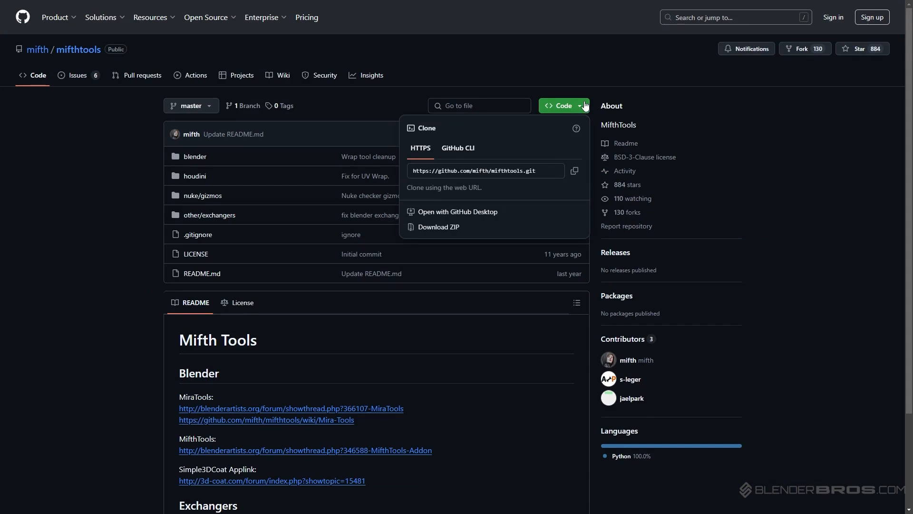
mouse_move(457, 229)
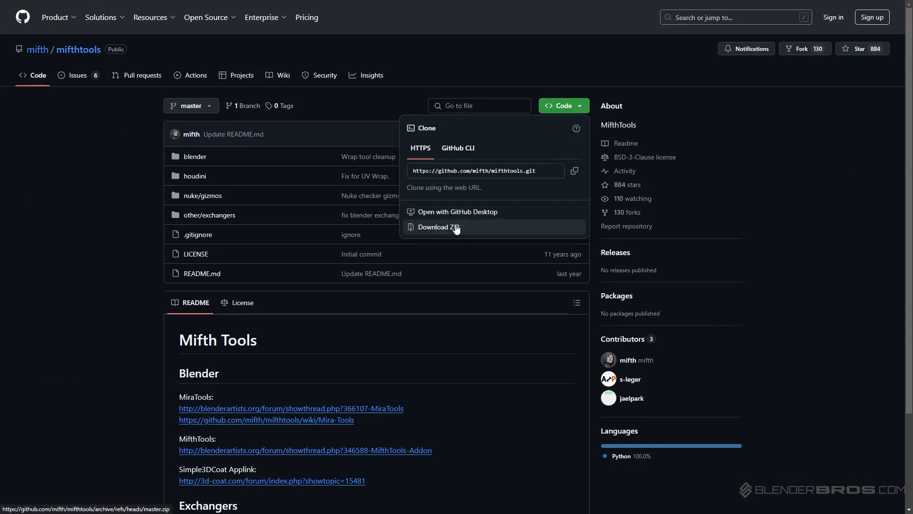
left_click(437, 226)
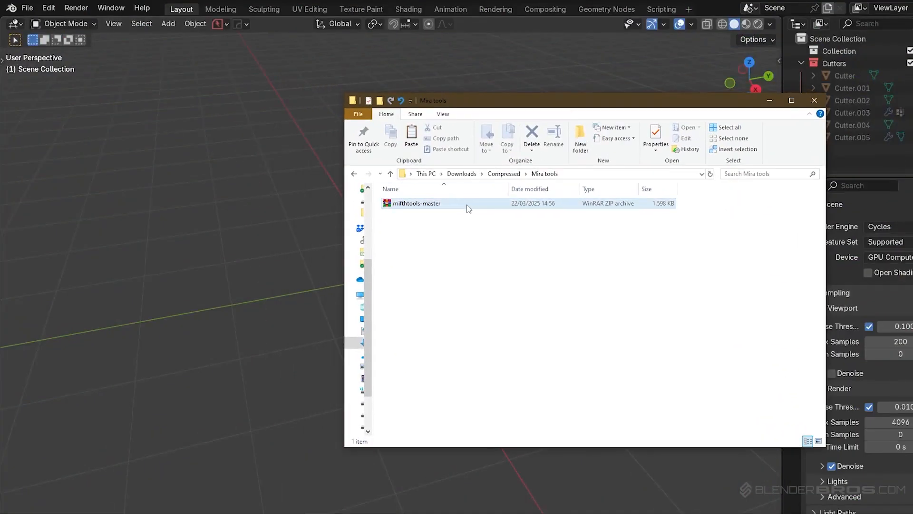
Extract the downloaded archive and browse into mifthtools-master > blender > addons > 2.8.
right_click(416, 202)
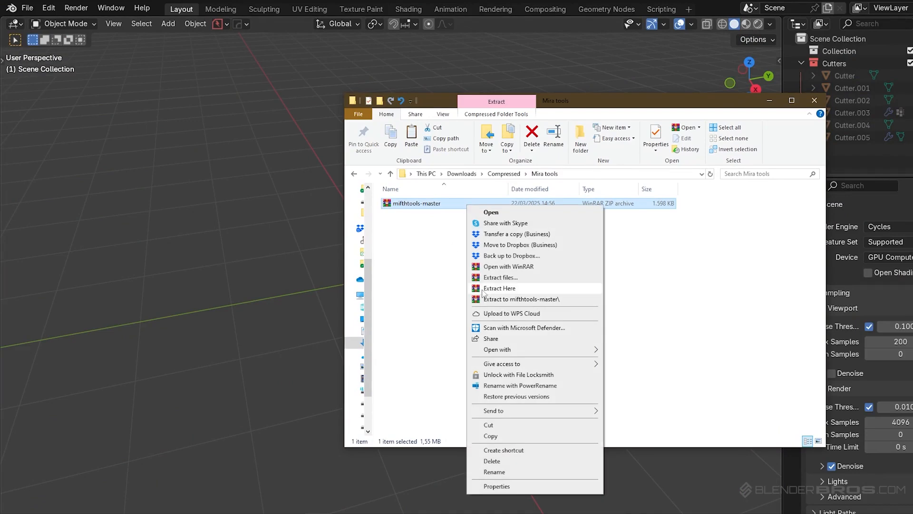
left_click(499, 287)
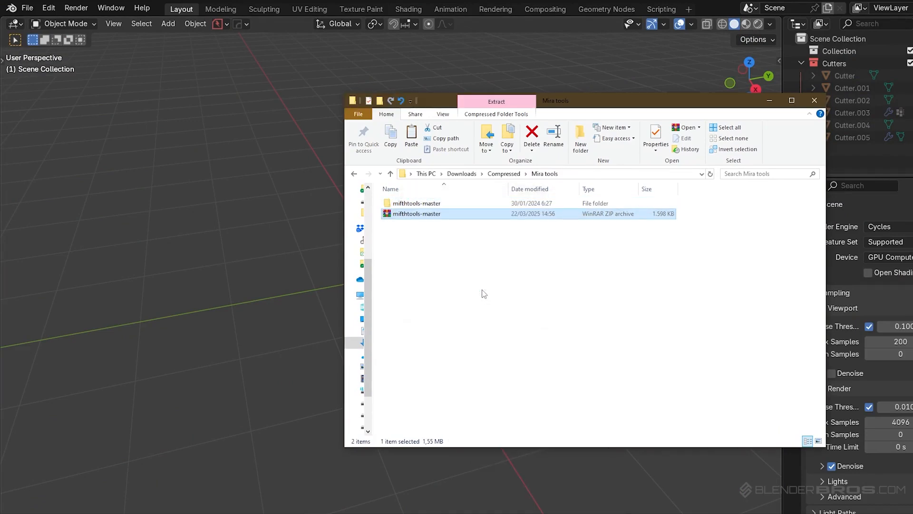
double_click(417, 202)
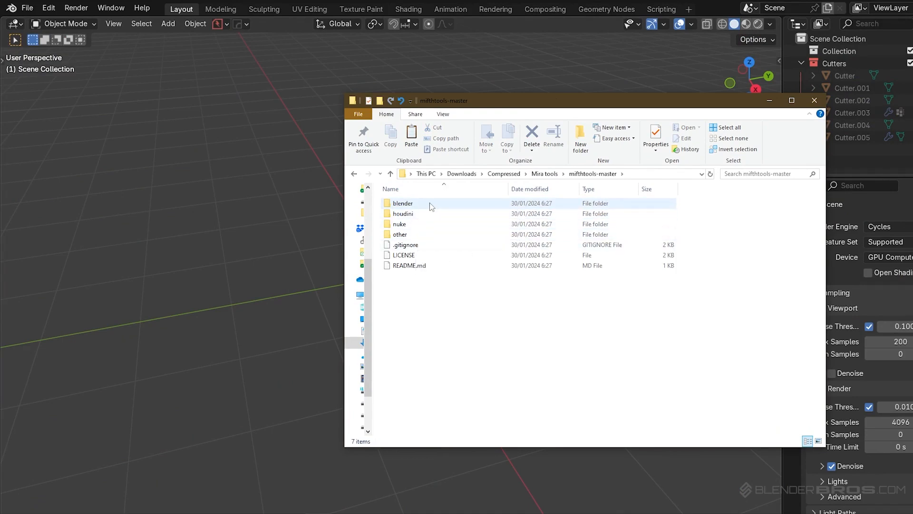
double_click(402, 203)
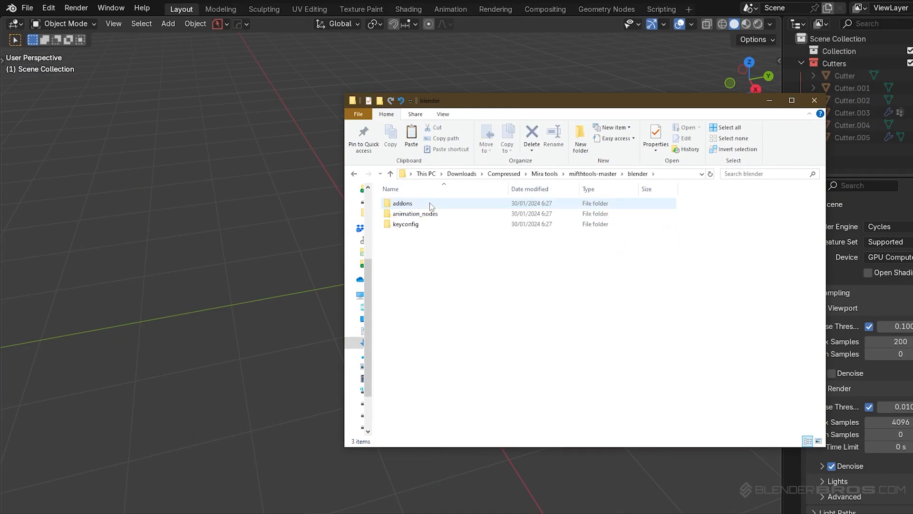
double_click(401, 204)
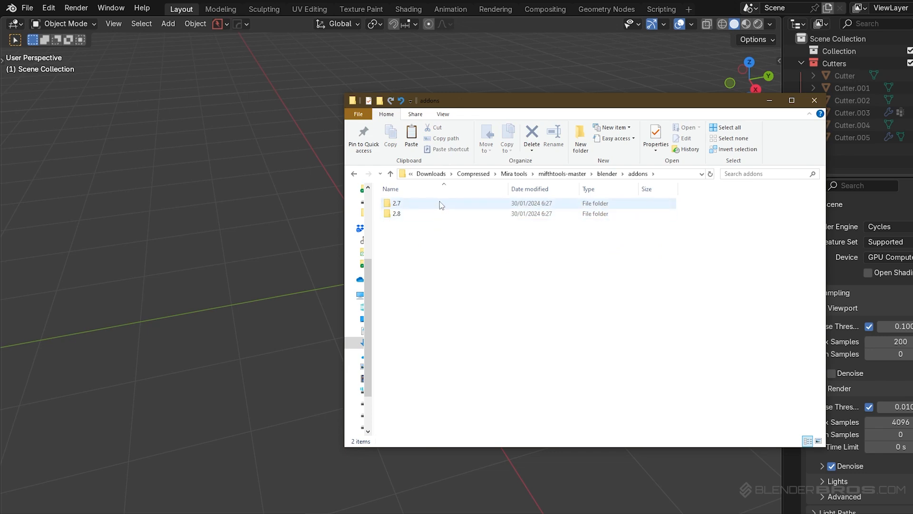
left_click(396, 214)
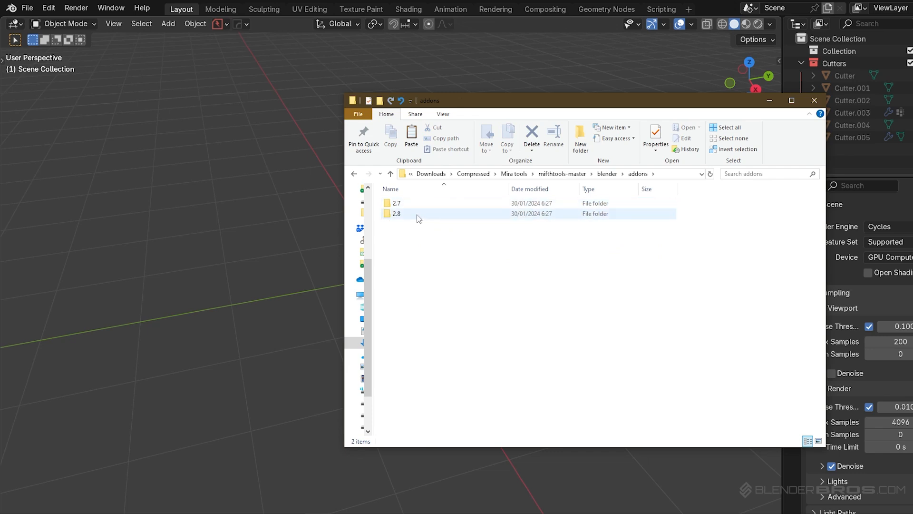
double_click(395, 213)
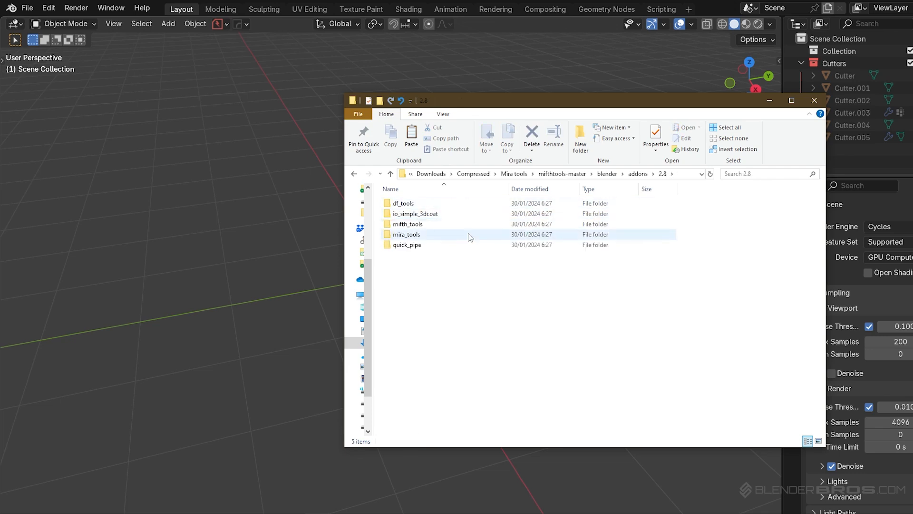
Pack the mira_tools folder into a ZIP and install it in Blender with Enable on Install.
right_click(406, 234)
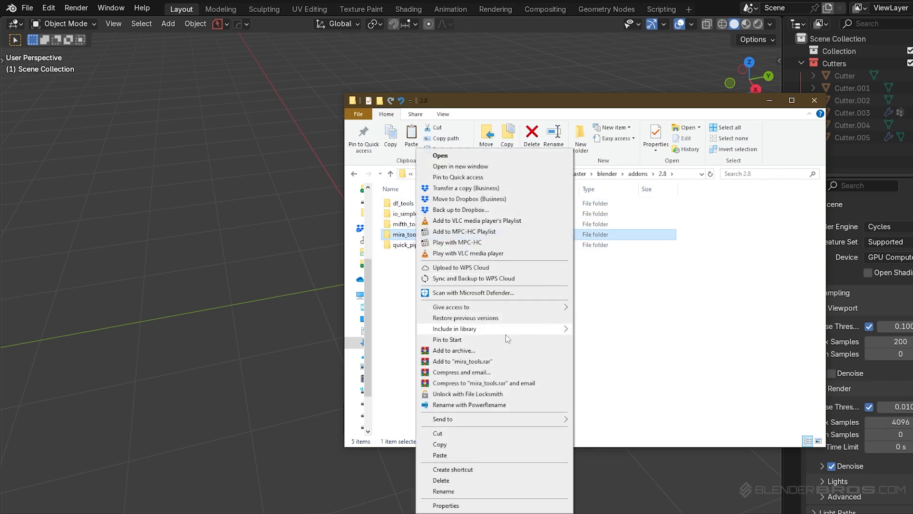
left_click(454, 350)
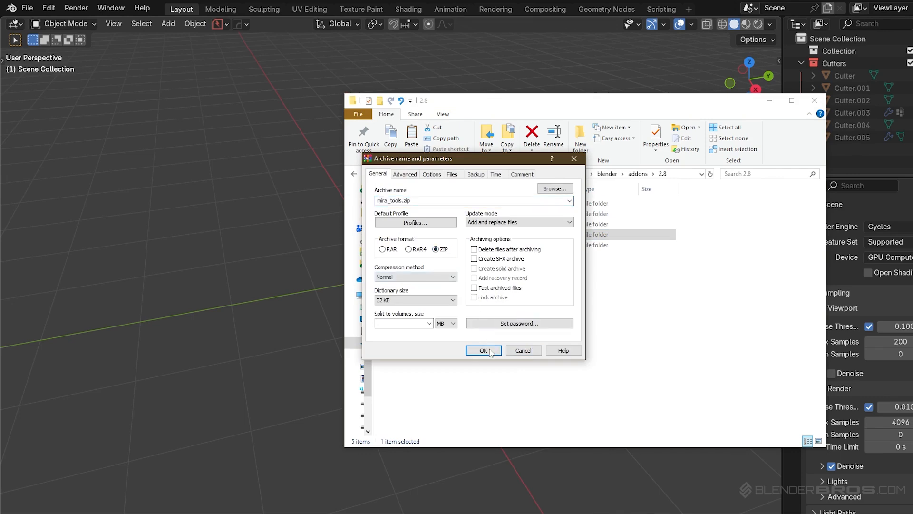
left_click(483, 350)
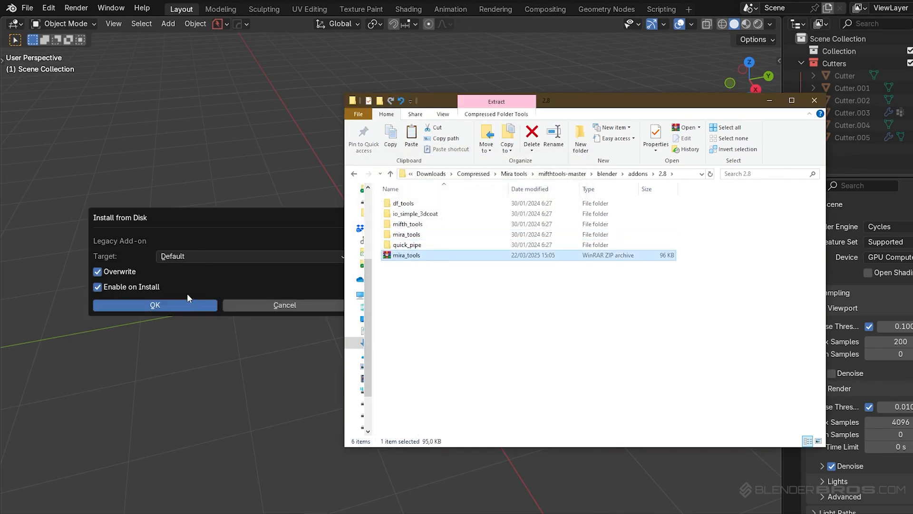
left_click(155, 304)
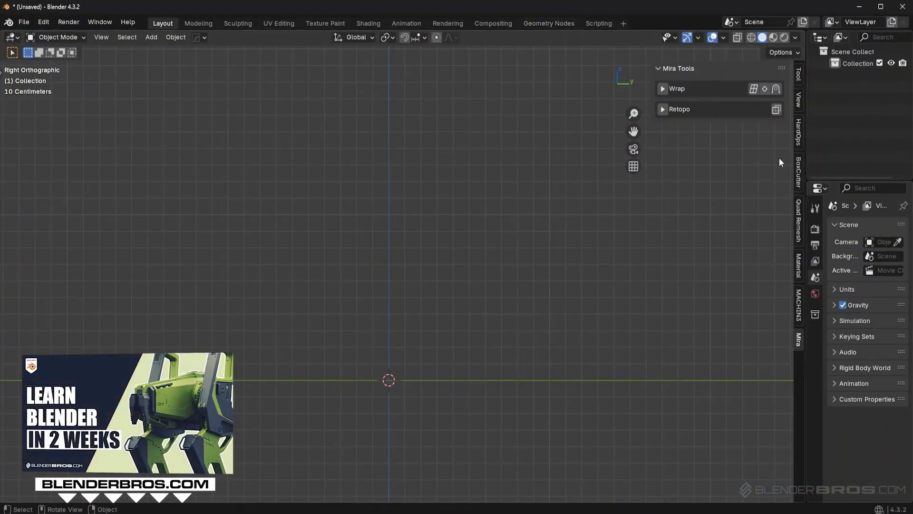
left_click(151, 37)
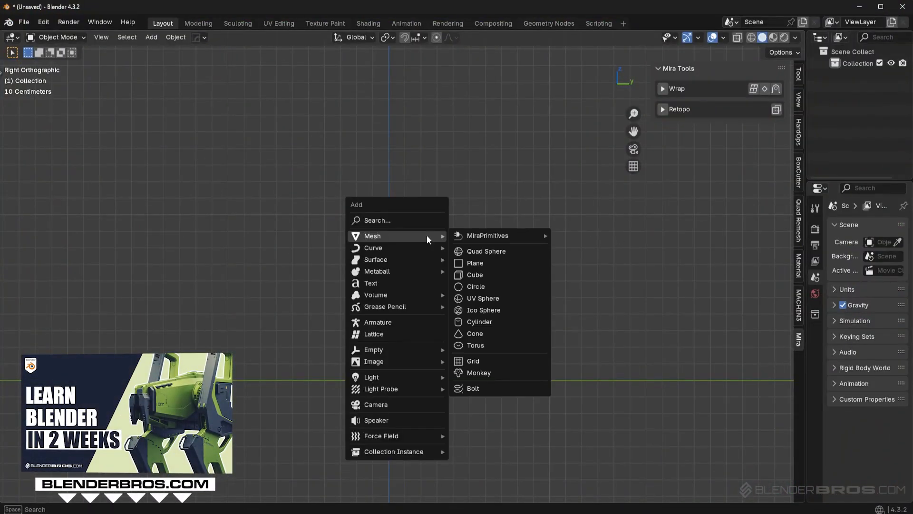
left_click(479, 372)
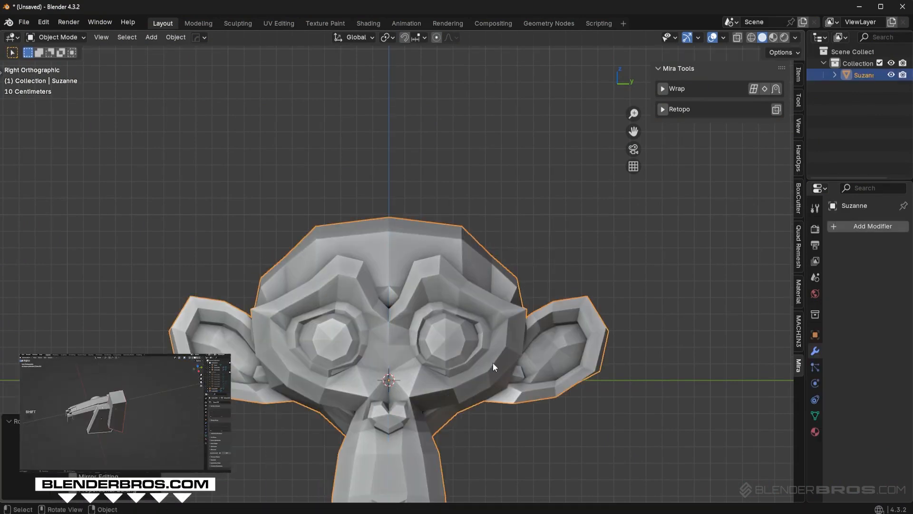
left_click(872, 226)
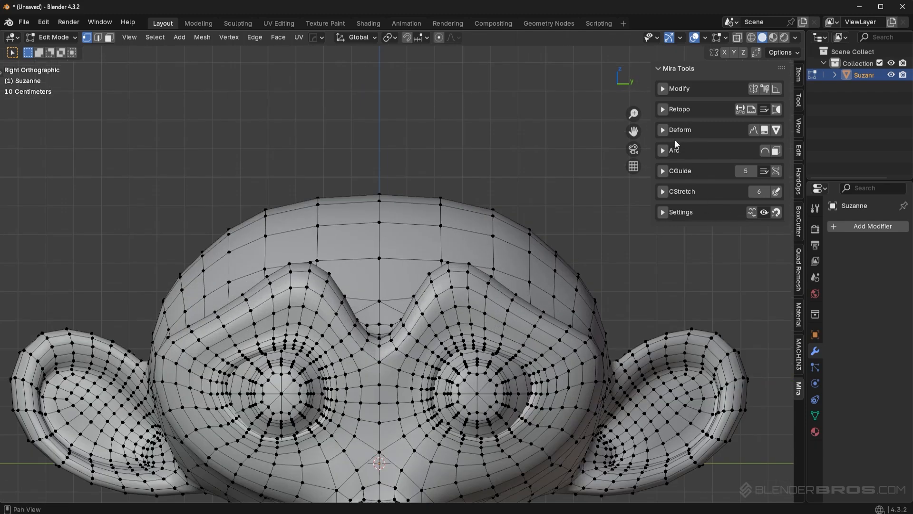
mouse_move(708, 102)
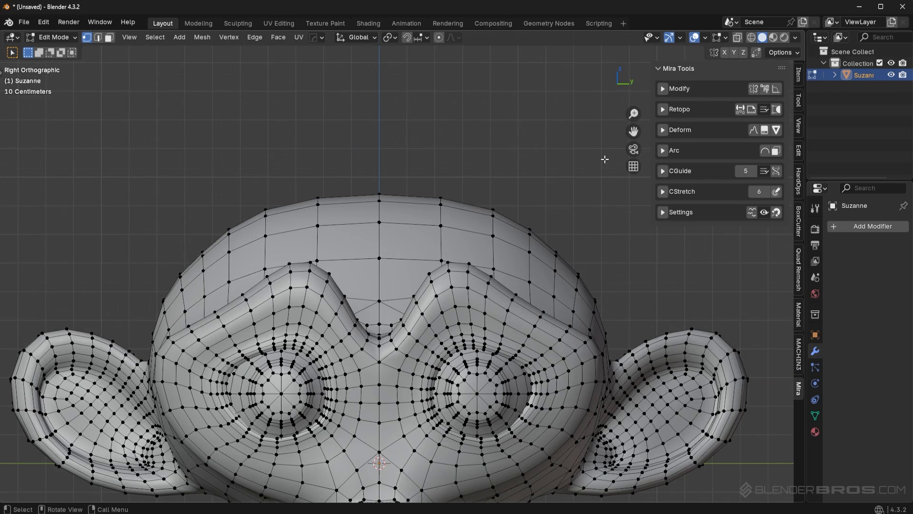
mouse_move(663, 196)
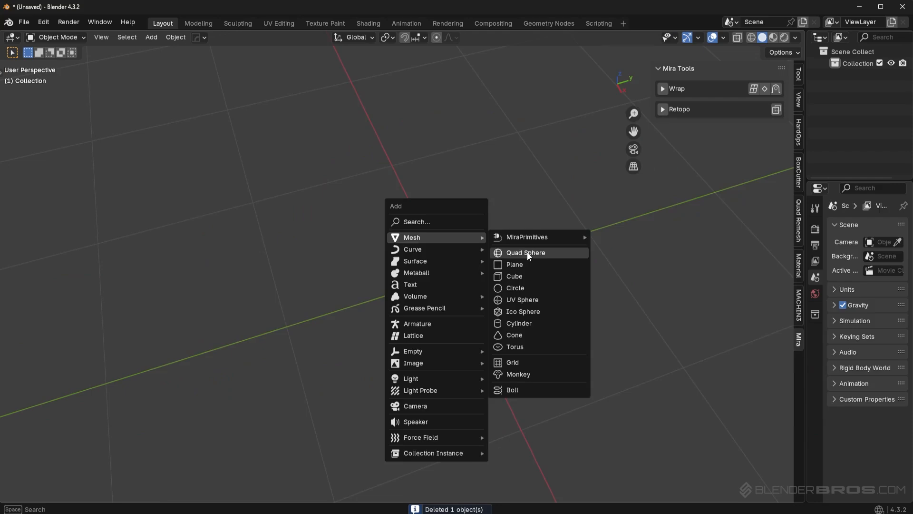
Add a quad sphere in place of Suzanne and enter Edit Mode on it.
left_click(525, 253)
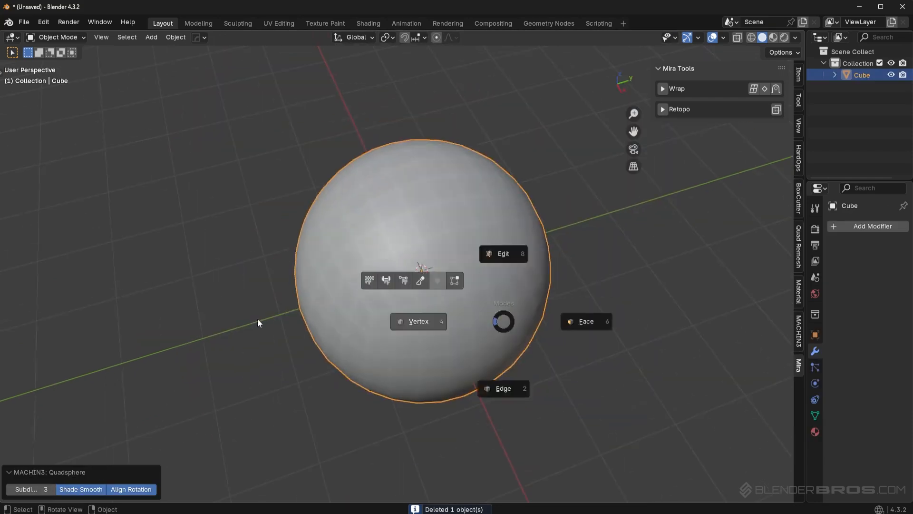
left_click(503, 253)
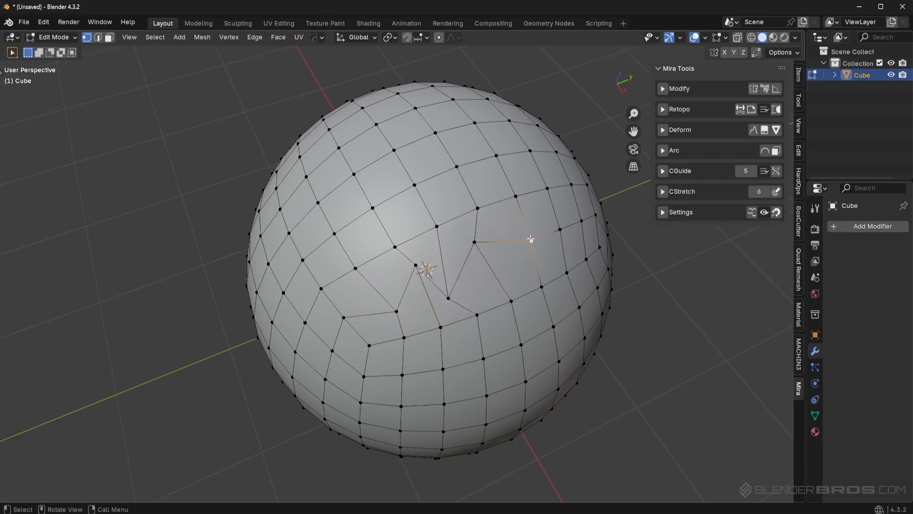
left_click_drag(530, 238, 546, 217)
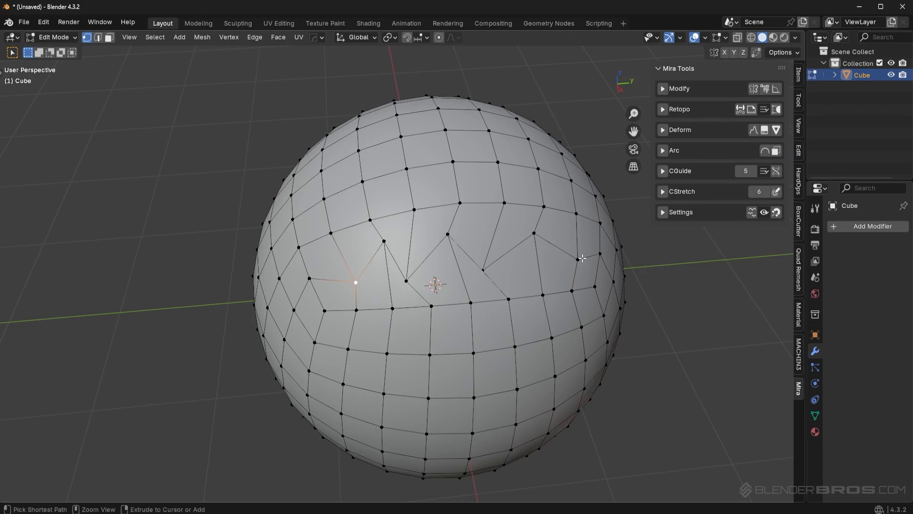
Select a connected chain of vertices along the sphere's zigzag loop via shortest path.
left_click(447, 234)
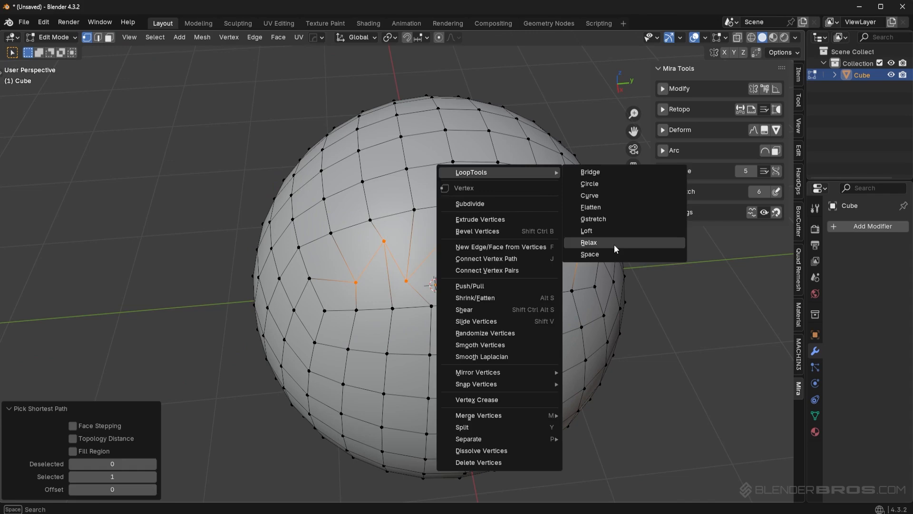
left_click(589, 242)
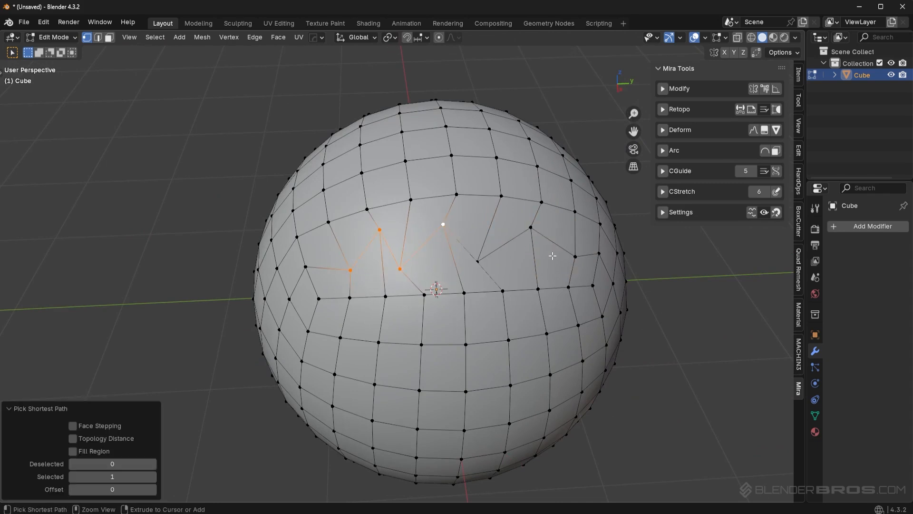
left_click(662, 191)
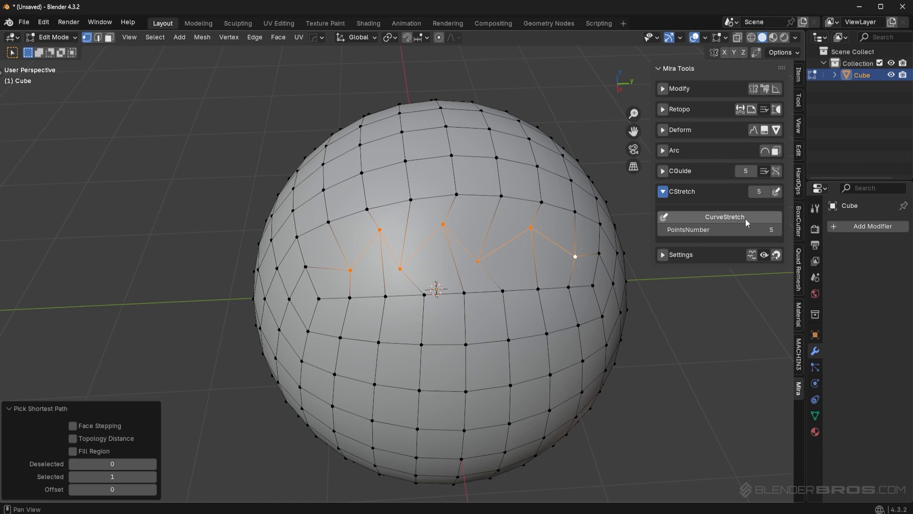
Run CStretch CurveStretch with 5 points on the loop, adjust the curve and confirm.
left_click(724, 217)
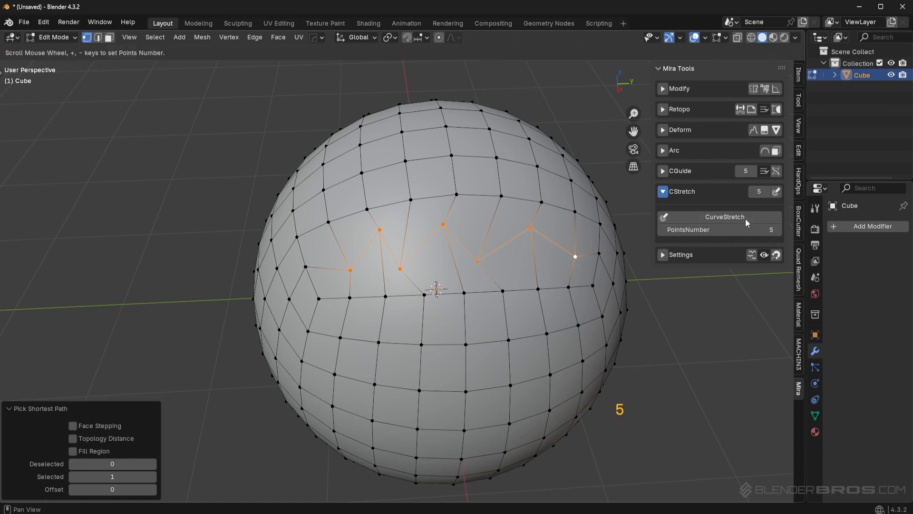
mouse_move(455, 255)
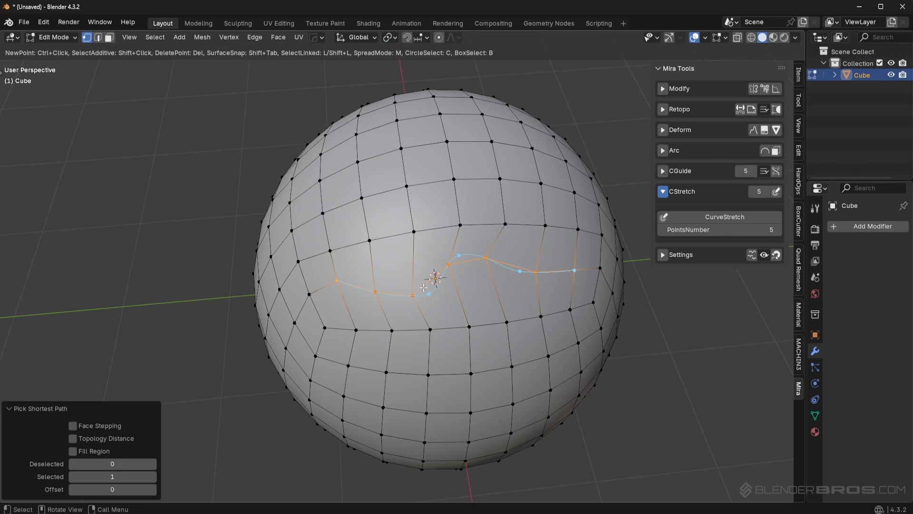
mouse_move(457, 258)
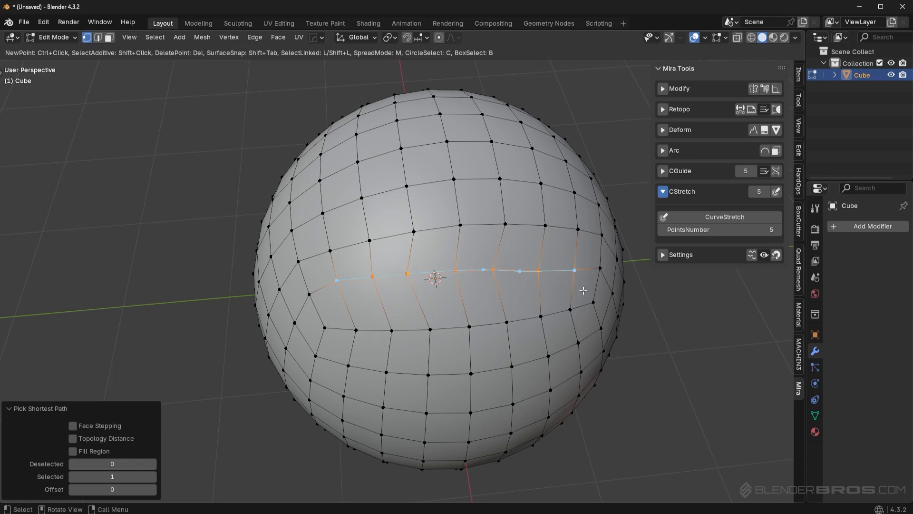
key("Tab")
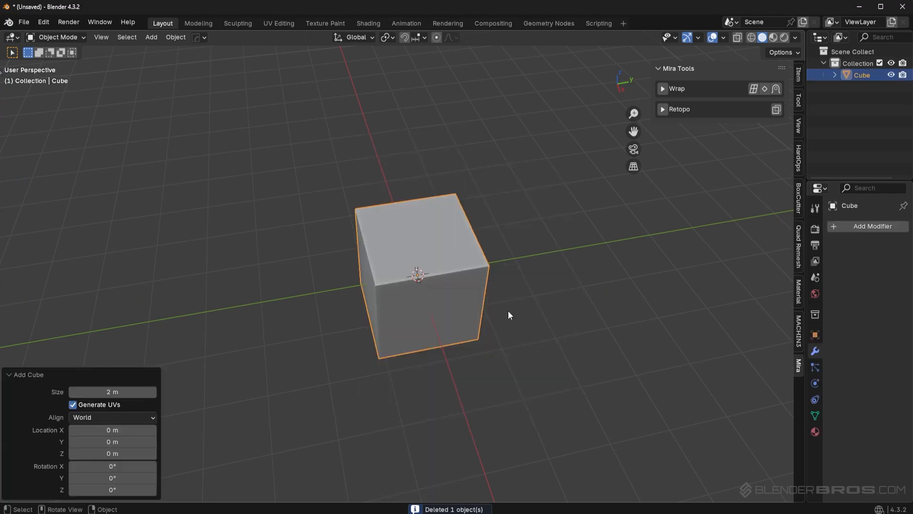
Edit the new cube and extrude single vertices in side view to sketch a rough handle chain.
key("Tab")
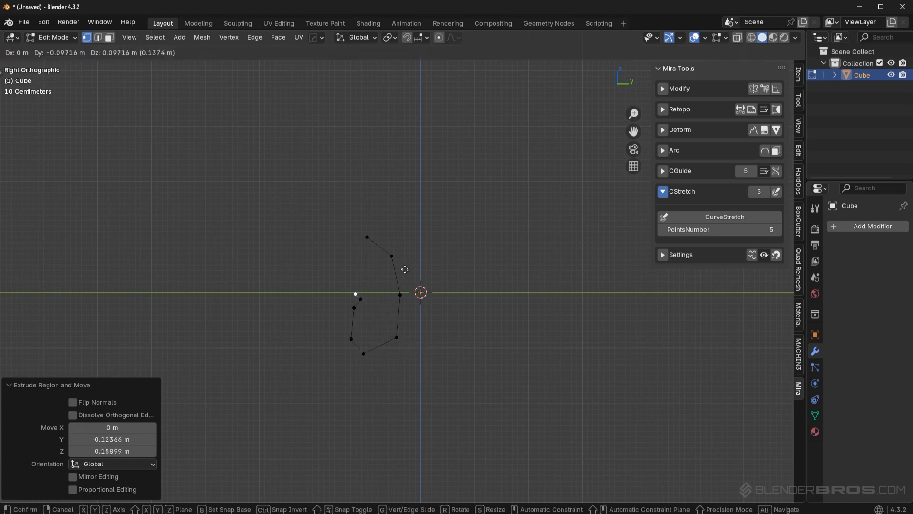
left_click_drag(355, 294, 255, 301)
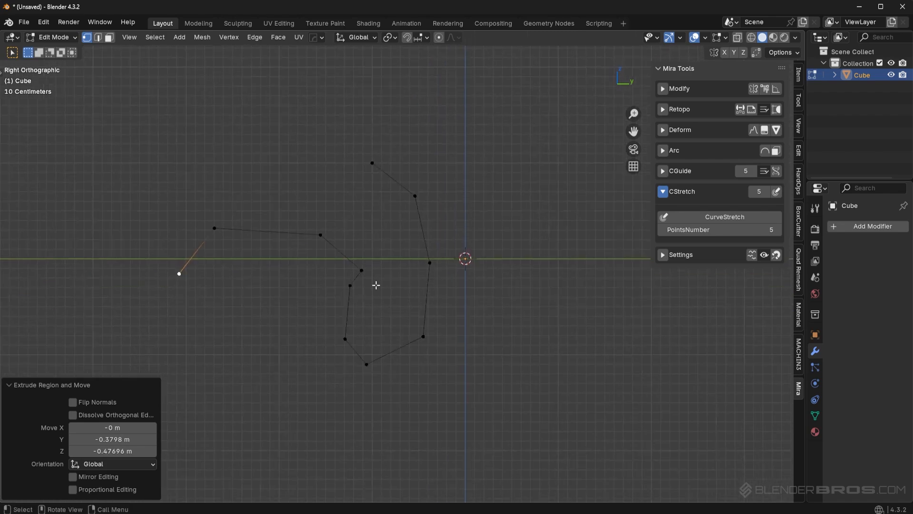
mouse_move(368, 159)
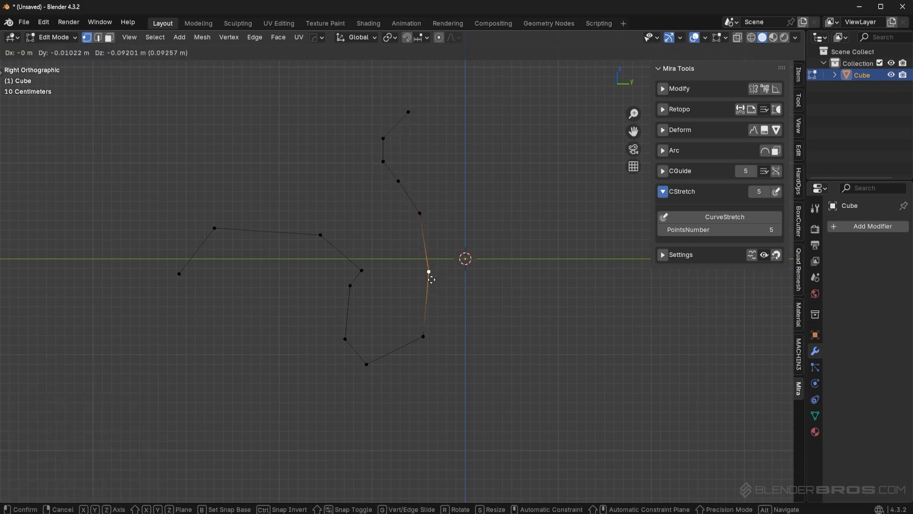
left_click(408, 112)
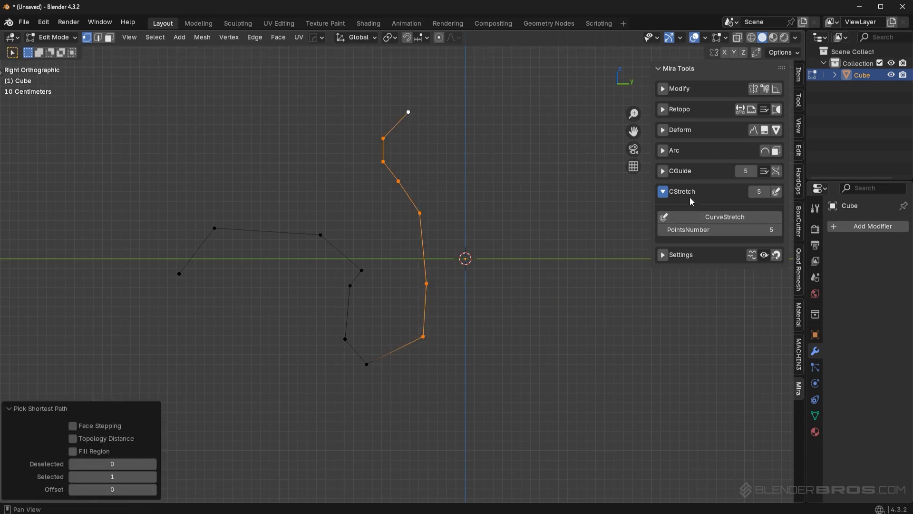
mouse_move(722, 217)
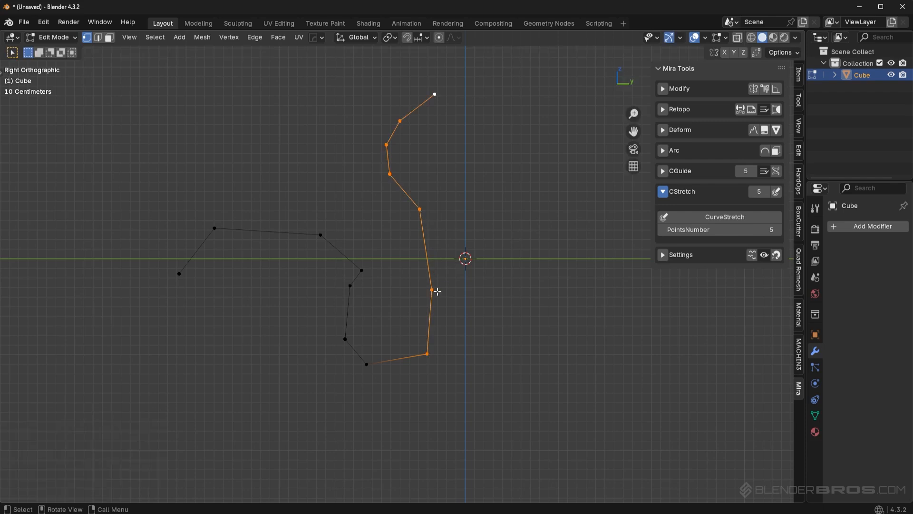
mouse_move(432, 290)
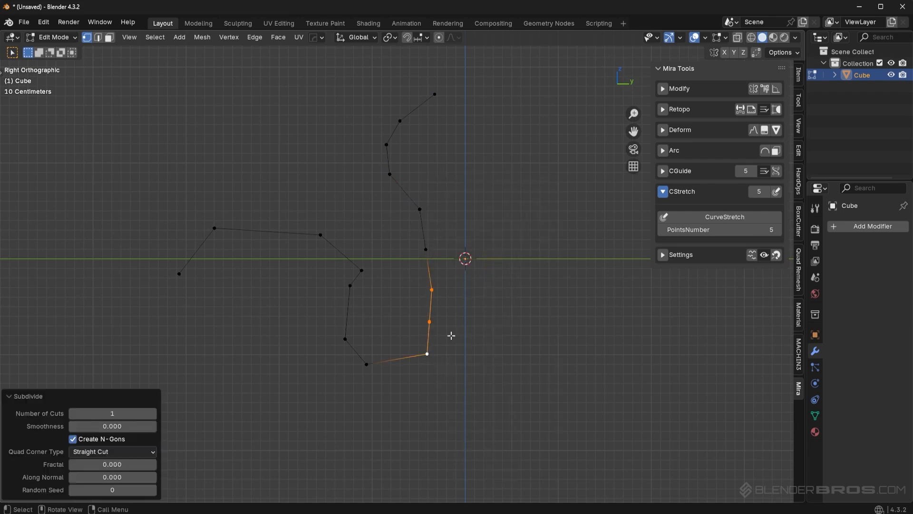
Subdivide the right branch of the handle densely and fit a CurveStretch S-curve to it.
right_click(451, 336)
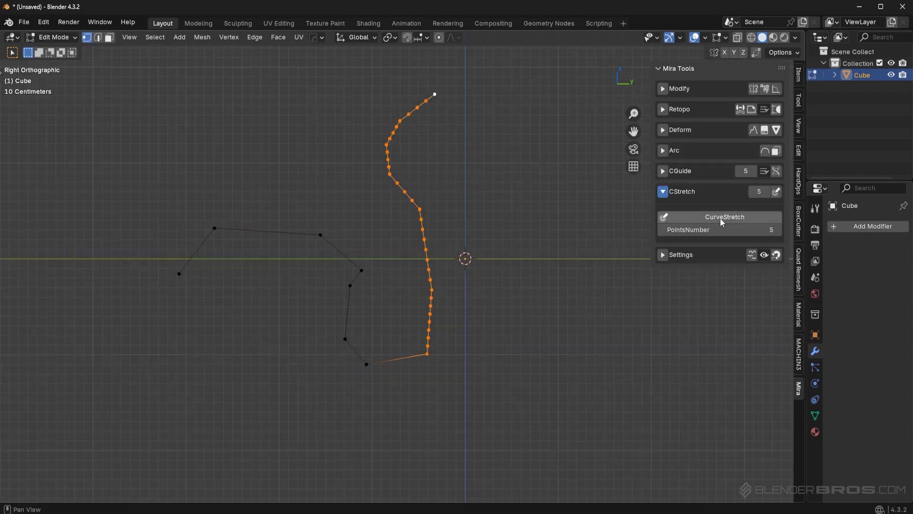
left_click(725, 217)
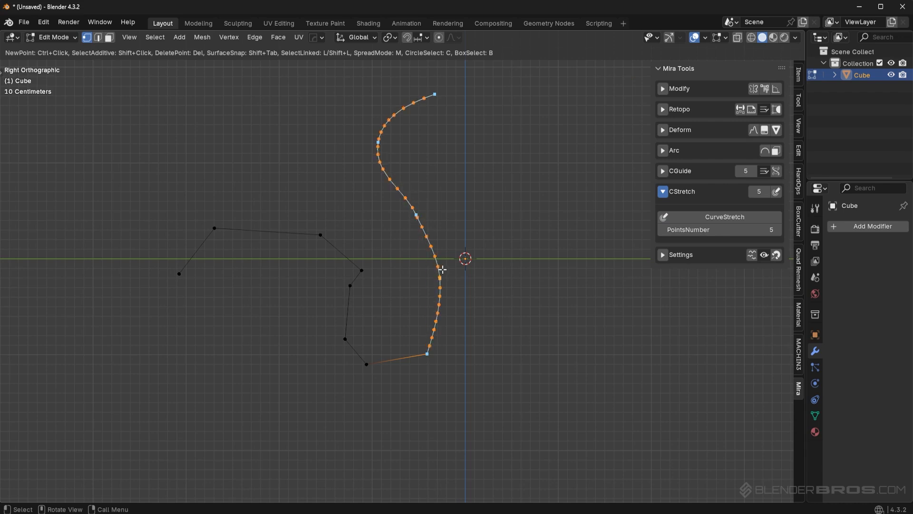
mouse_move(456, 269)
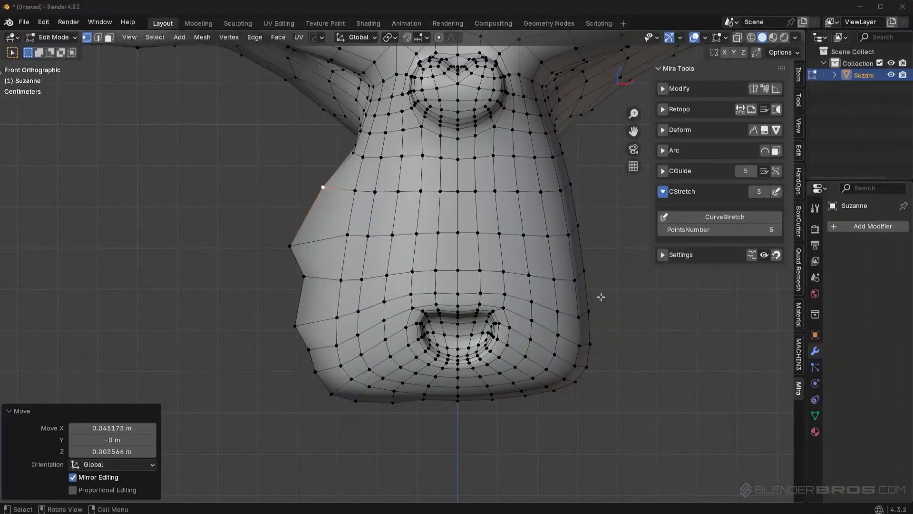
Select Suzanne's jagged jaw outline vertices and smooth them with CurveStretch, then zoom out.
scroll("down", 3)
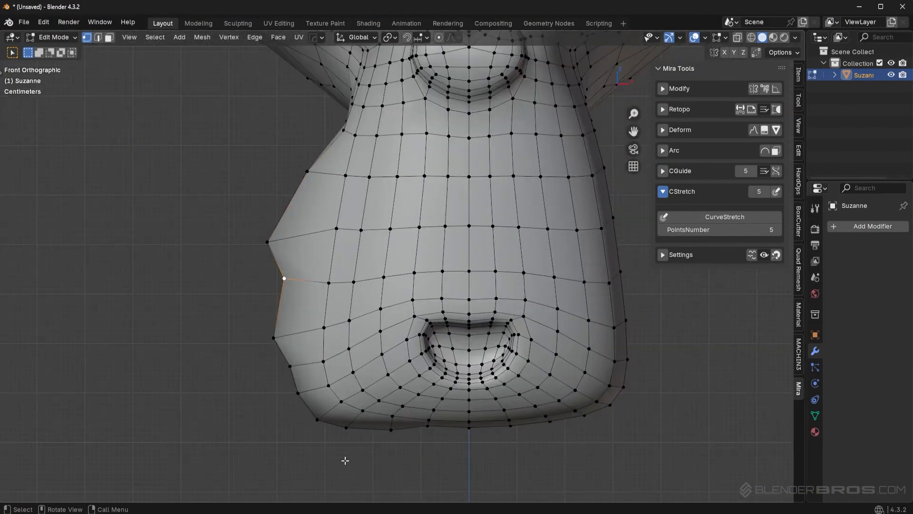
left_click(388, 413)
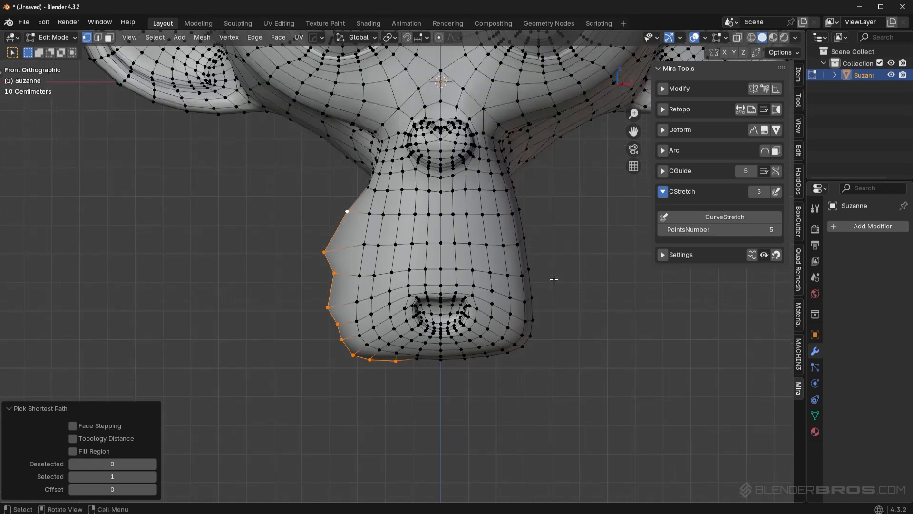
mouse_move(521, 240)
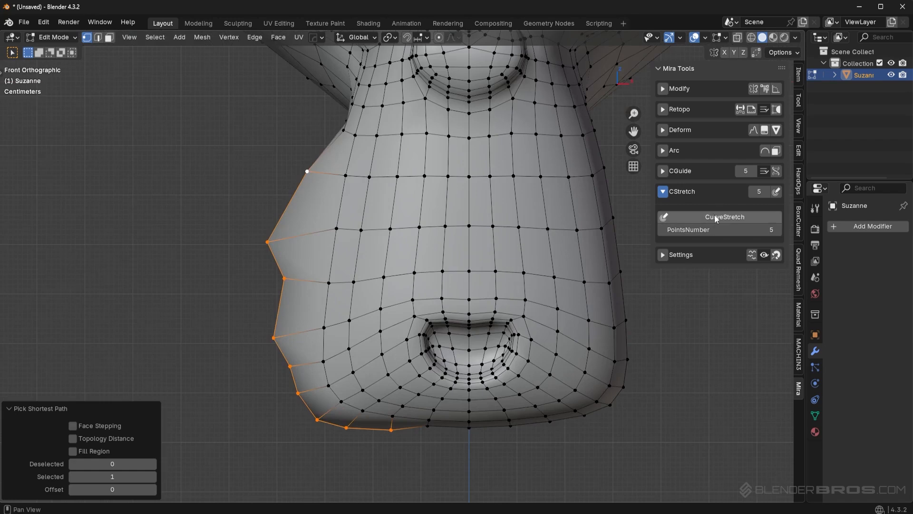
mouse_move(738, 220)
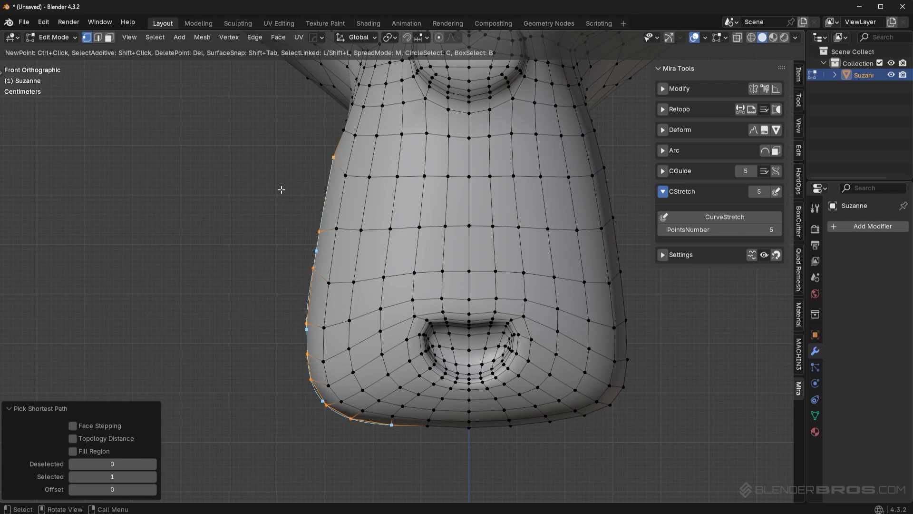
scroll("down", 3)
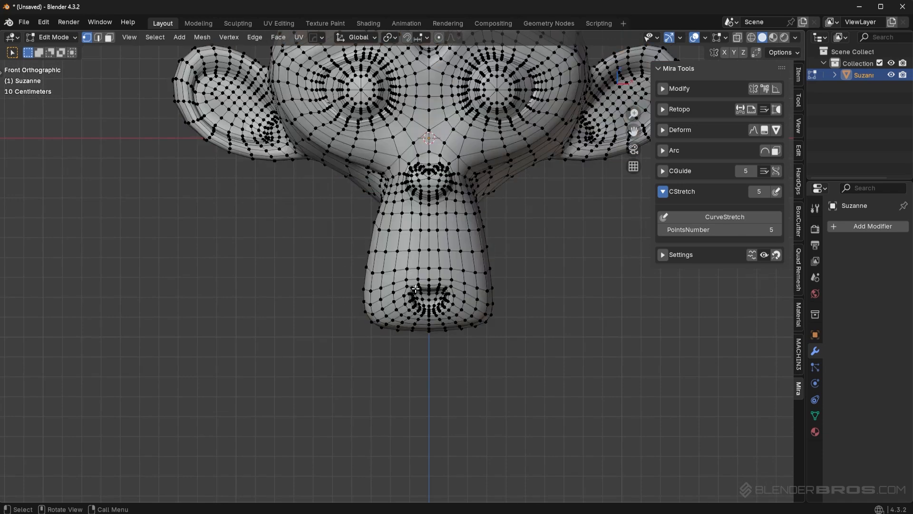